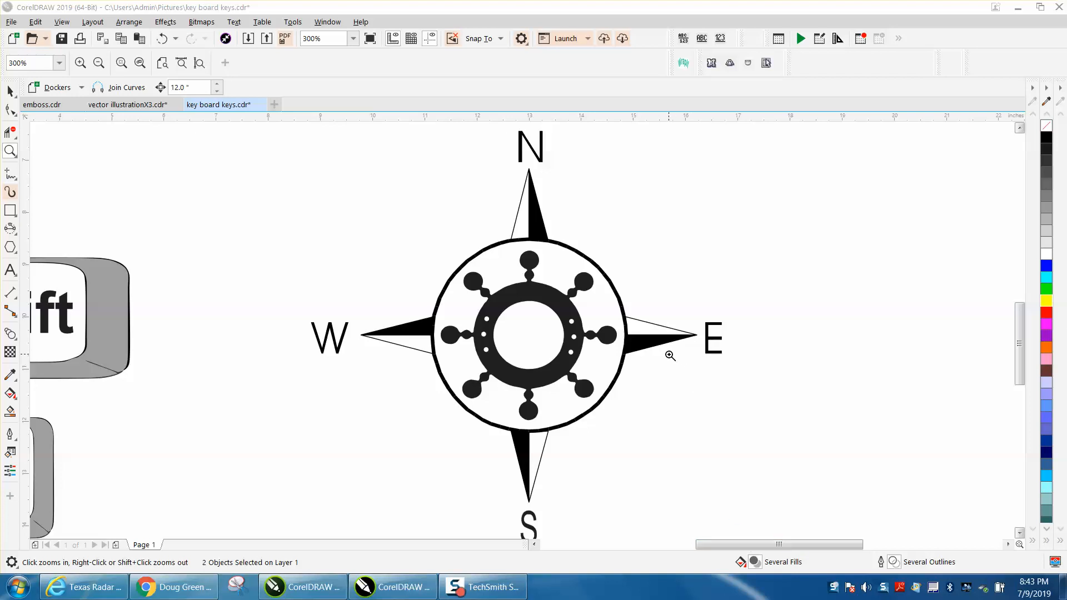
{"action": "mouse_move", "coordinate": [669, 358]}
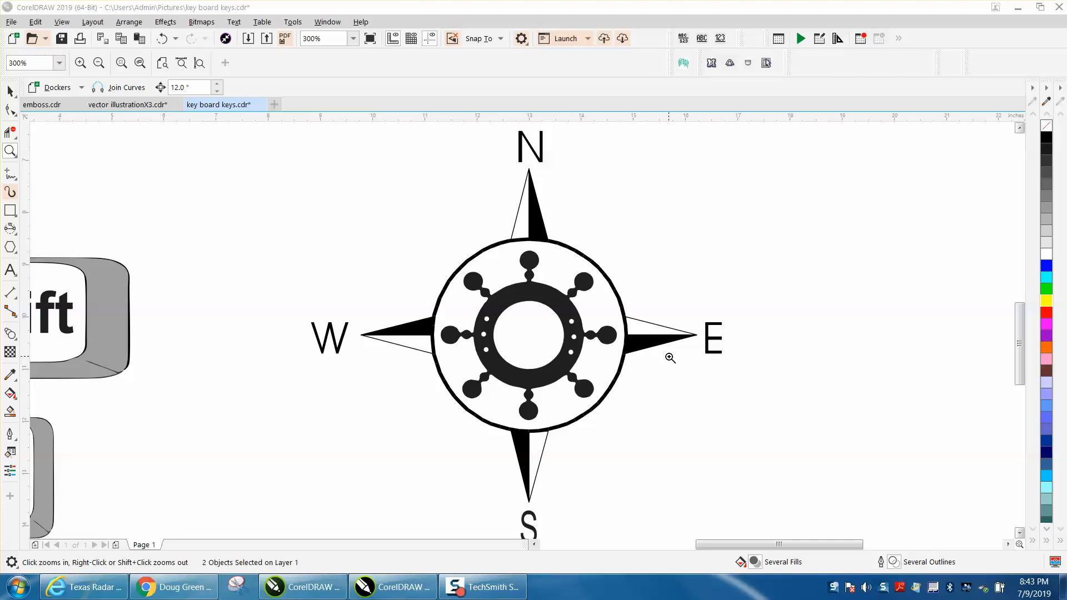
{"action": "mouse_move", "coordinate": [532, 332]}
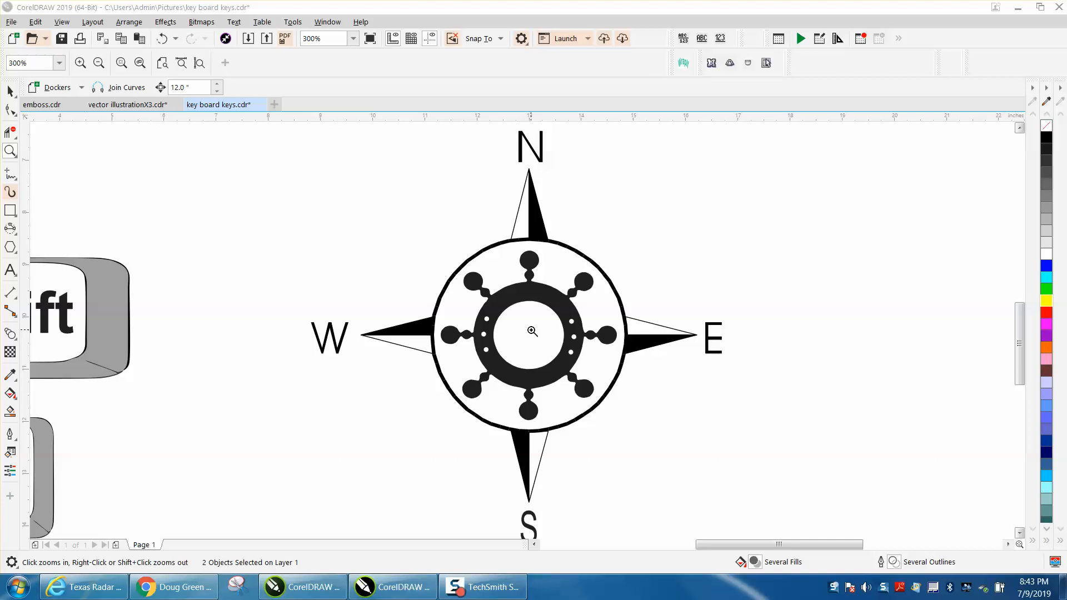
Select the compass with the Pick tool and zoom out to the full page with the mouse wheel
{"action": "left_click", "coordinate": [10, 92]}
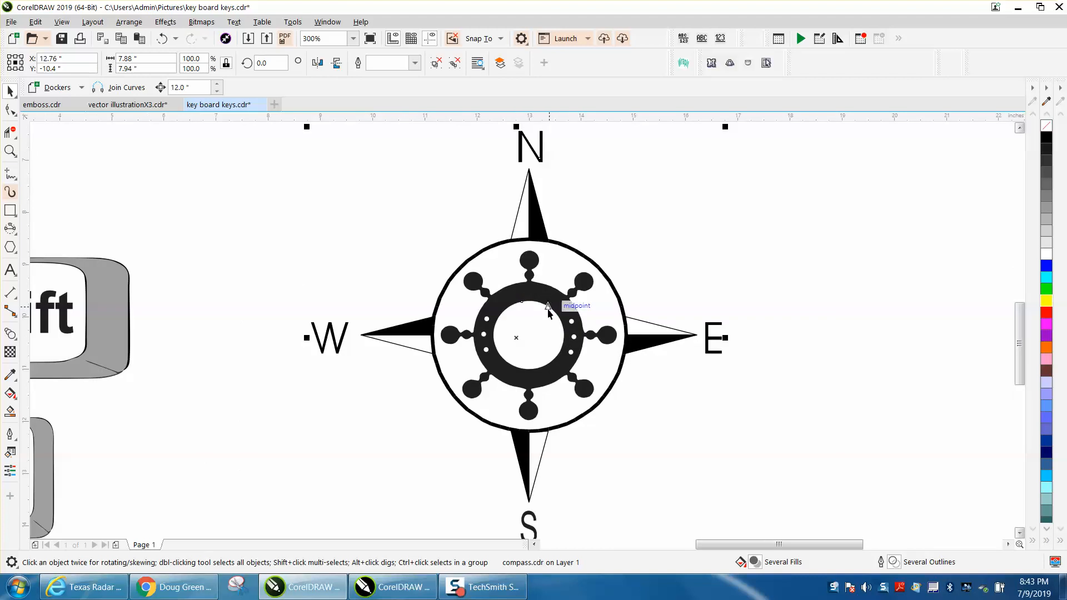
{"action": "mouse_move", "coordinate": [535, 326]}
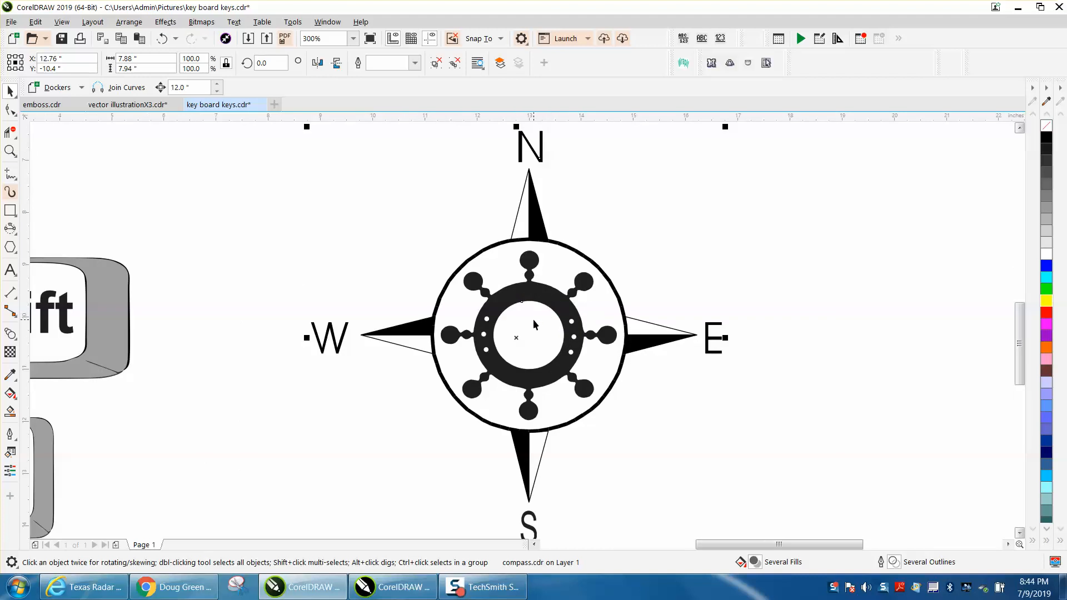
{"action": "mouse_move", "coordinate": [404, 179]}
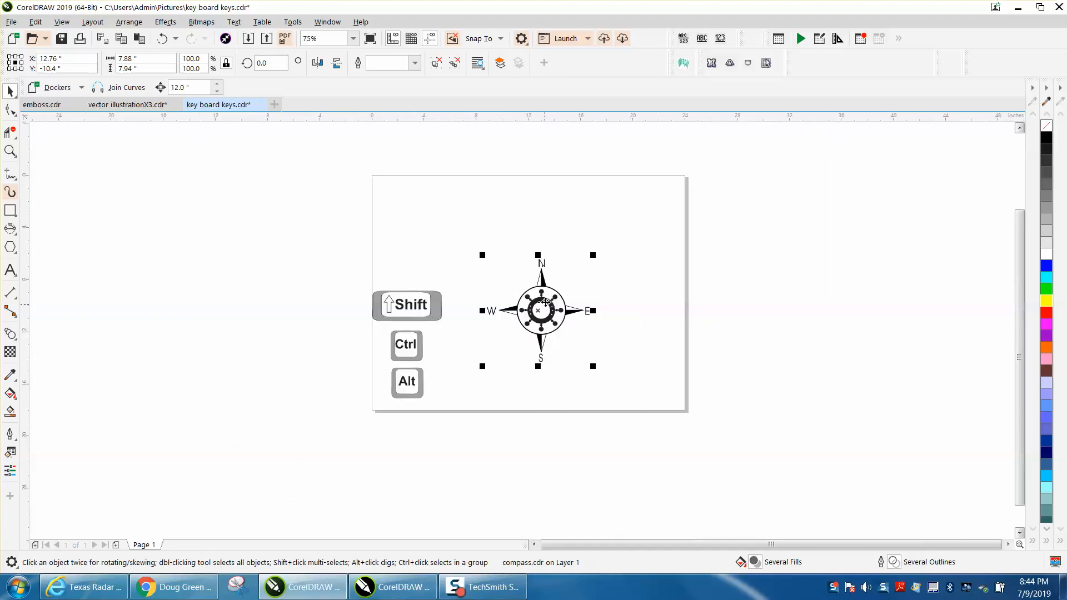
{"action": "scroll", "scroll_direction": "down", "scroll_amount": 3}
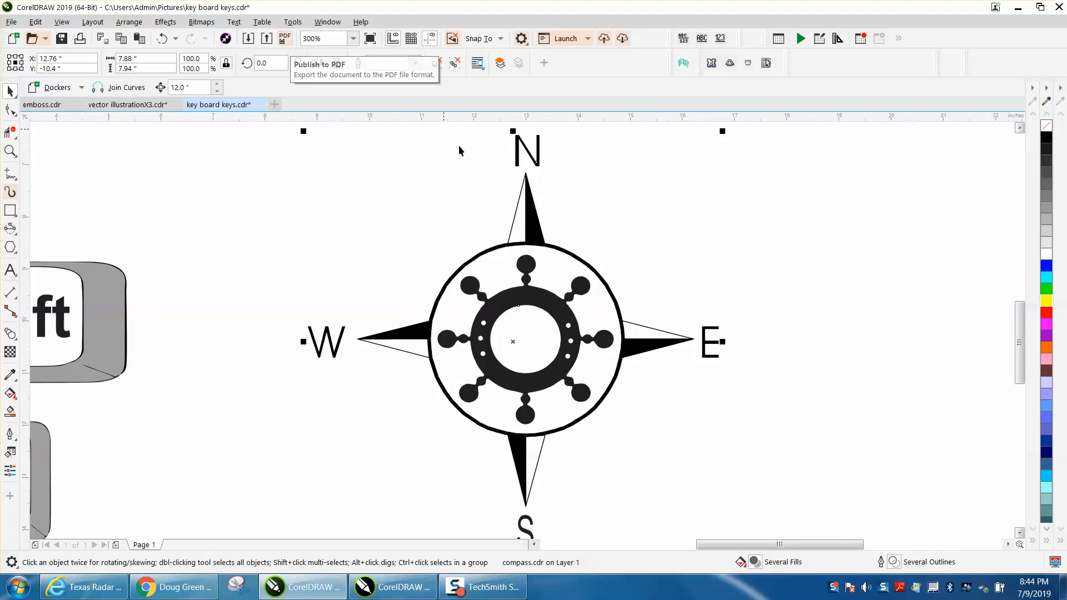
{"action": "mouse_move", "coordinate": [532, 333]}
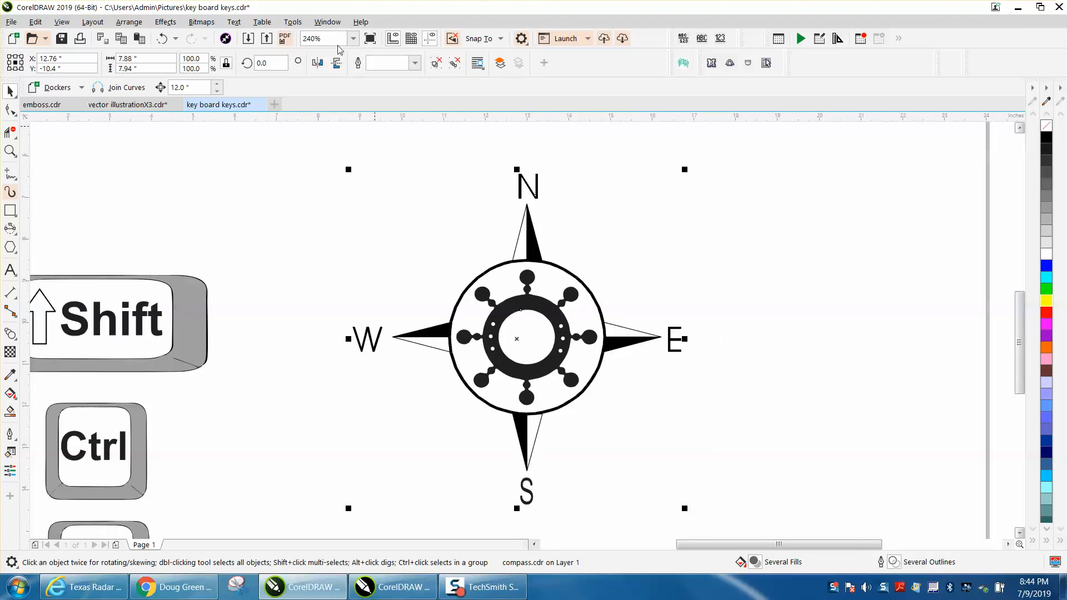
{"action": "mouse_move", "coordinate": [535, 338]}
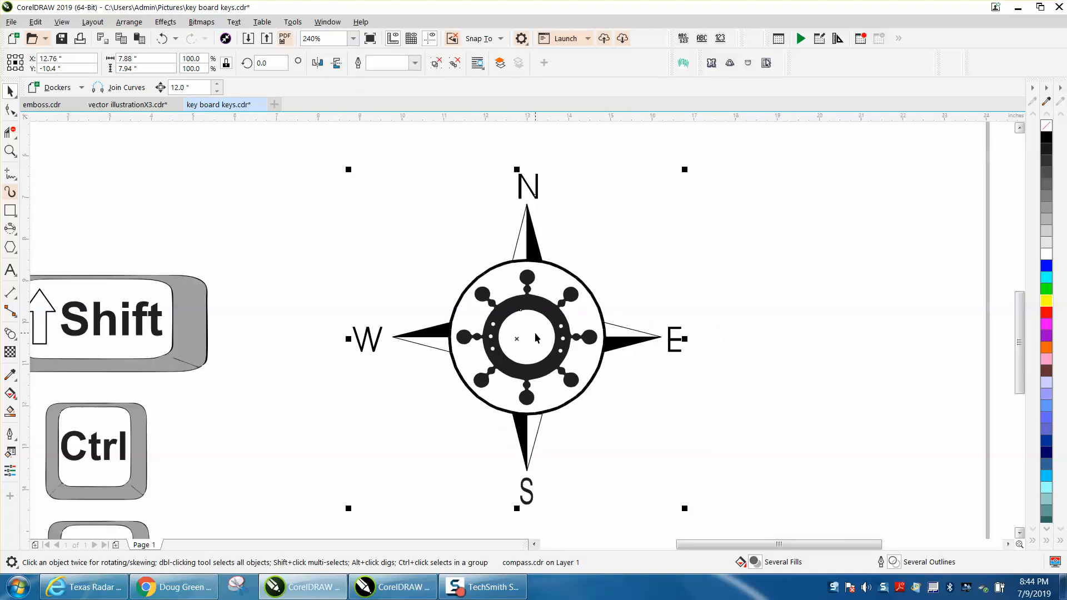
Zoom out from 300% to 125% with the wheel, then pick up the Zoom tool
{"action": "scroll", "scroll_direction": "down", "scroll_amount": 3}
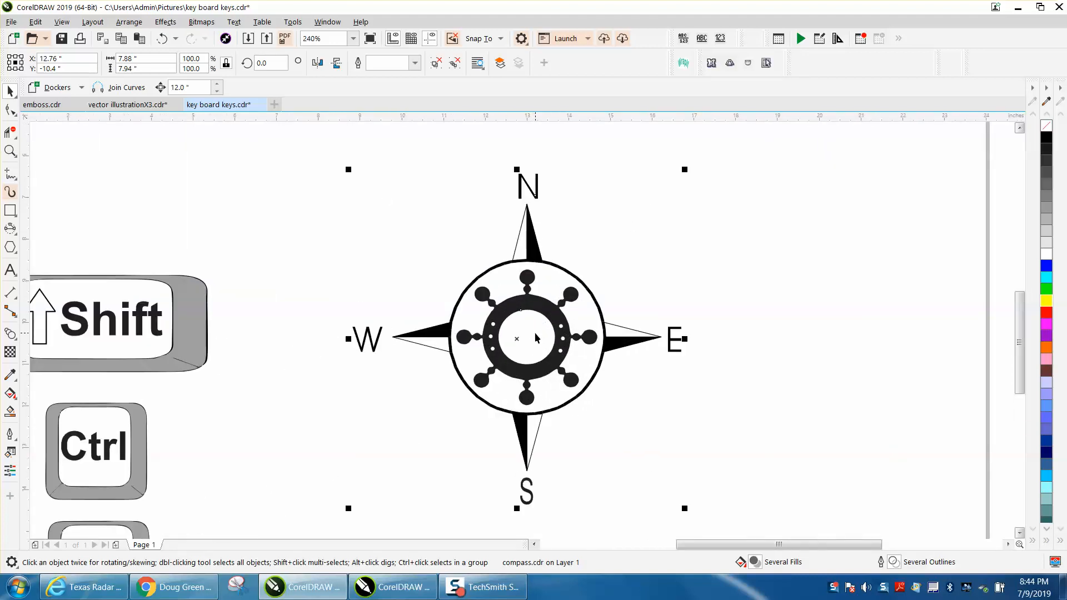
{"action": "left_click", "coordinate": [12, 150]}
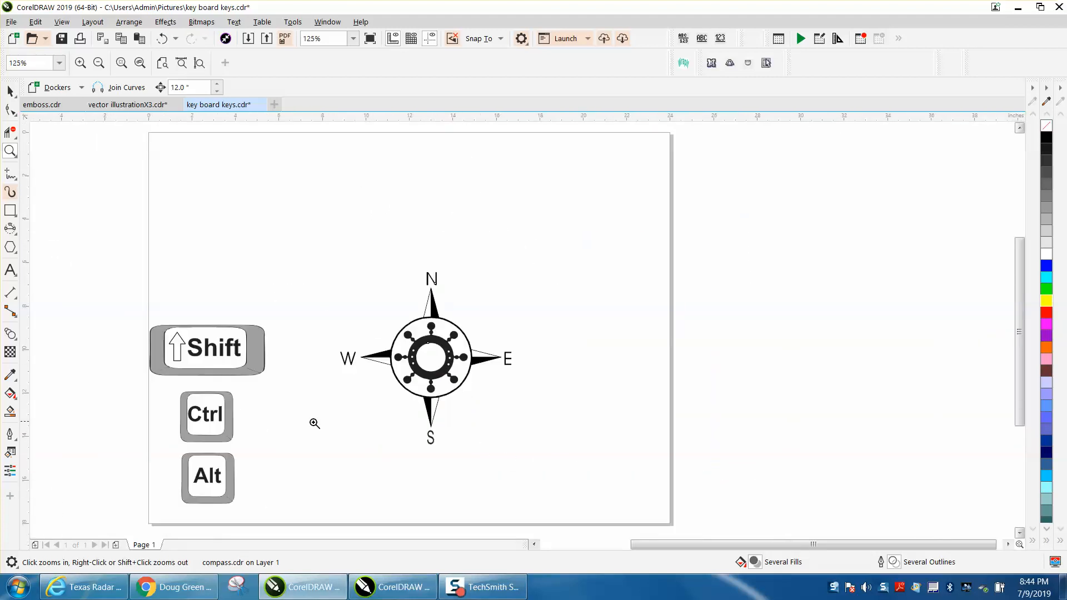
Select the compass and wheel-zoom in to about 1341% on its dark inner ring and spokes
{"action": "left_click", "coordinate": [431, 359]}
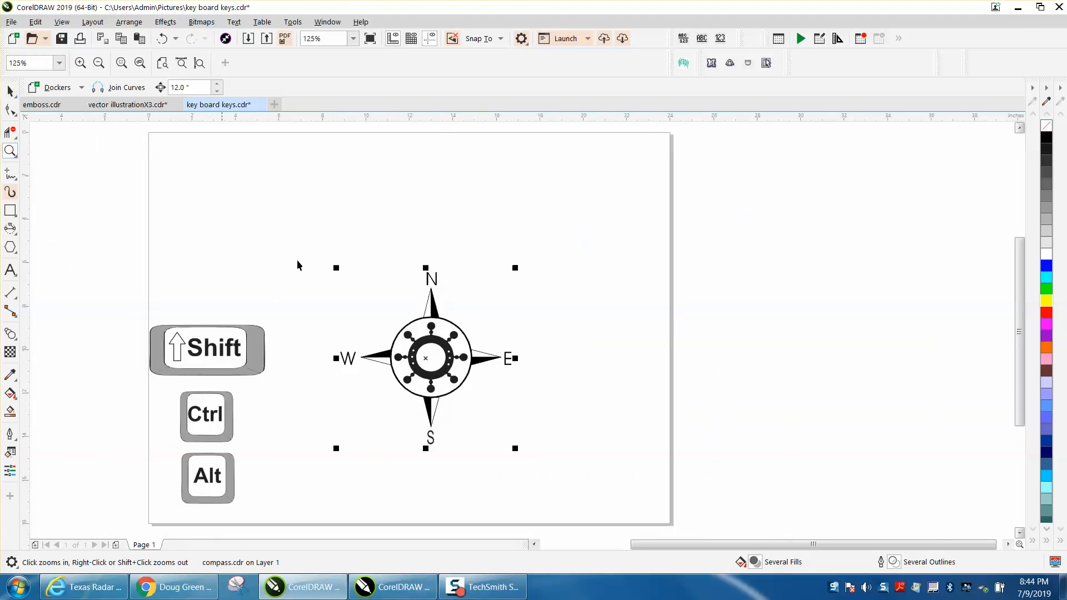
{"action": "left_click", "coordinate": [432, 357]}
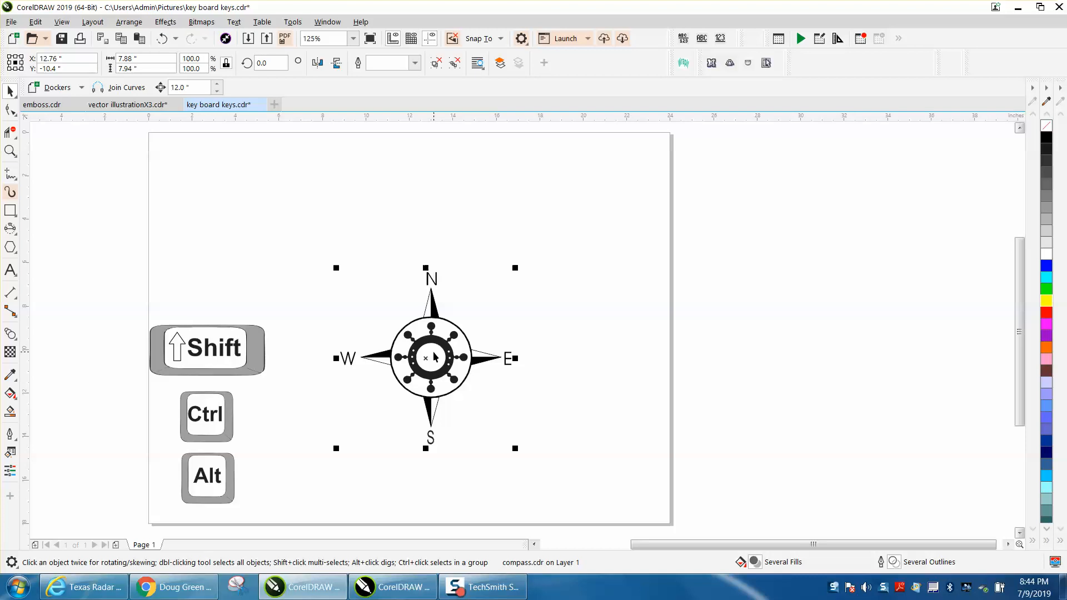
{"action": "scroll", "scroll_direction": "left", "scroll_amount": 3}
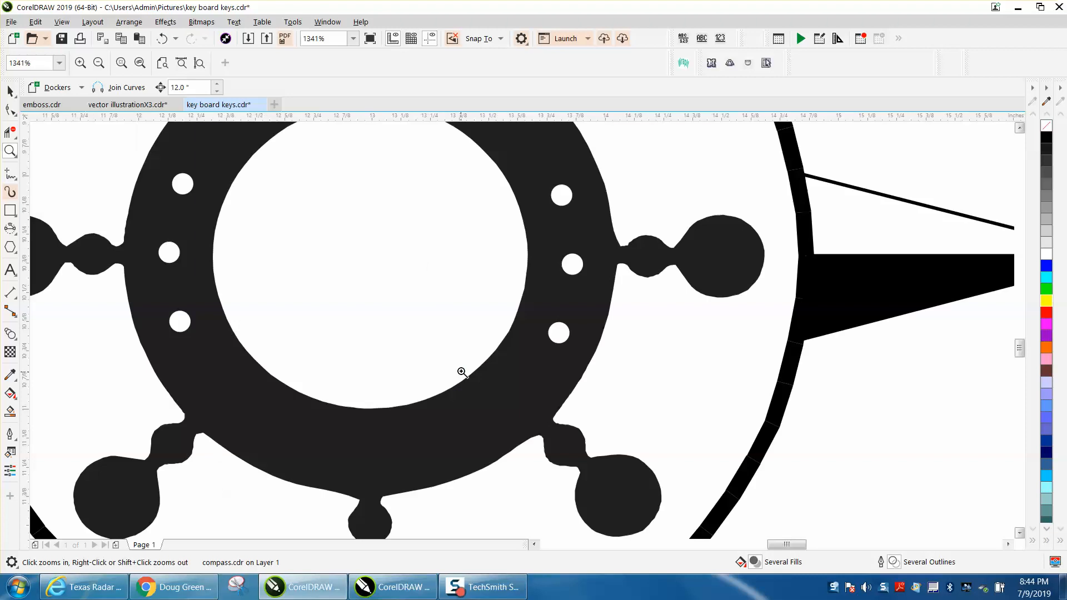
Zoom to 4819% on a spoke joint, pan with Shift/Ctrl+wheel, then right-click back out
{"action": "left_click", "coordinate": [461, 372]}
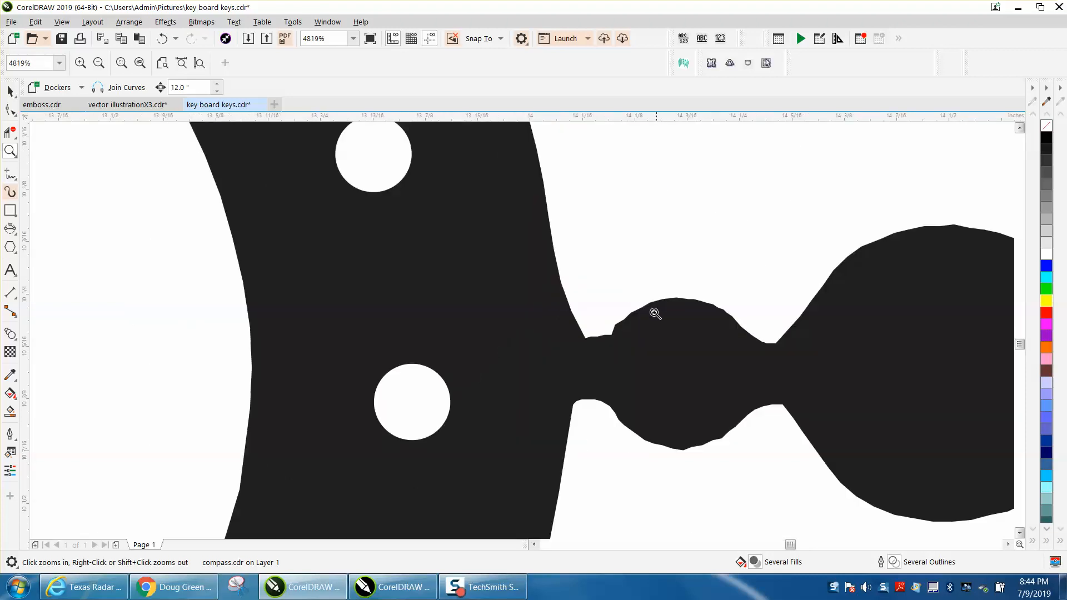
{"action": "mouse_move", "coordinate": [647, 343]}
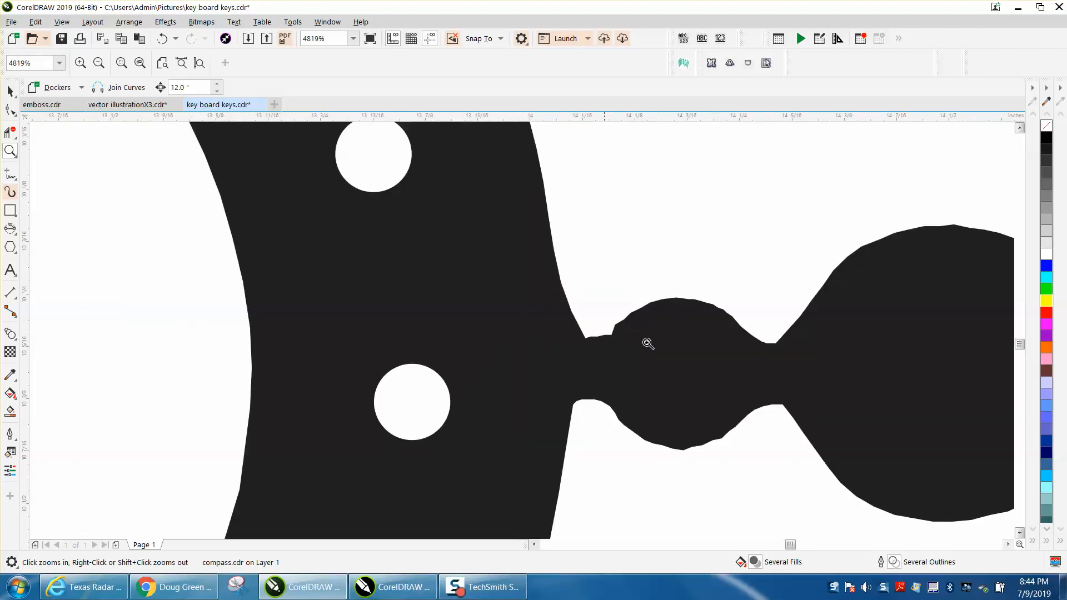
{"action": "mouse_move", "coordinate": [531, 327]}
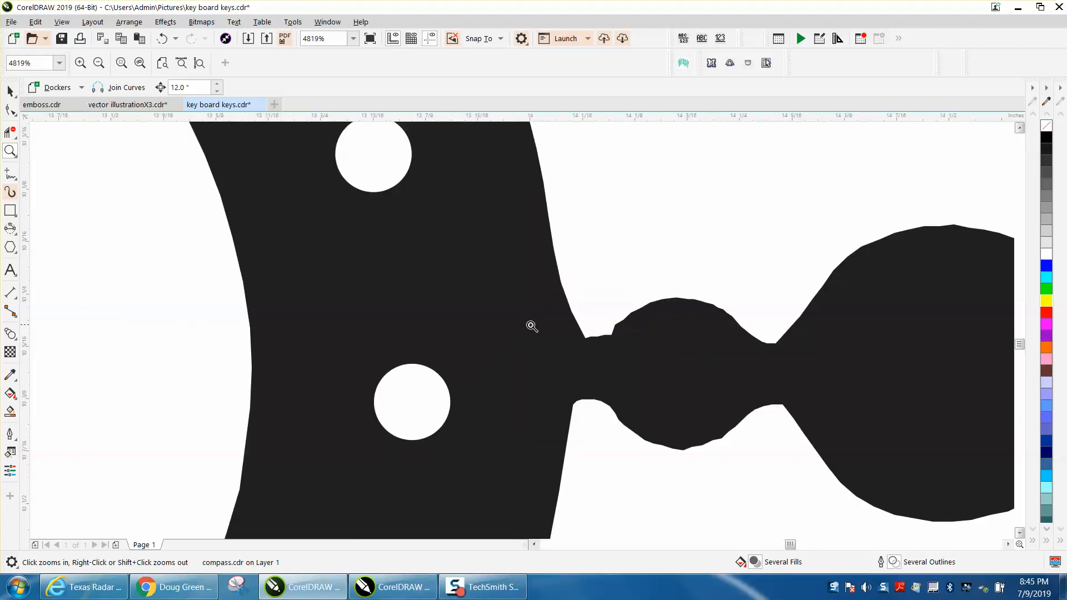
{"action": "mouse_move", "coordinate": [477, 357]}
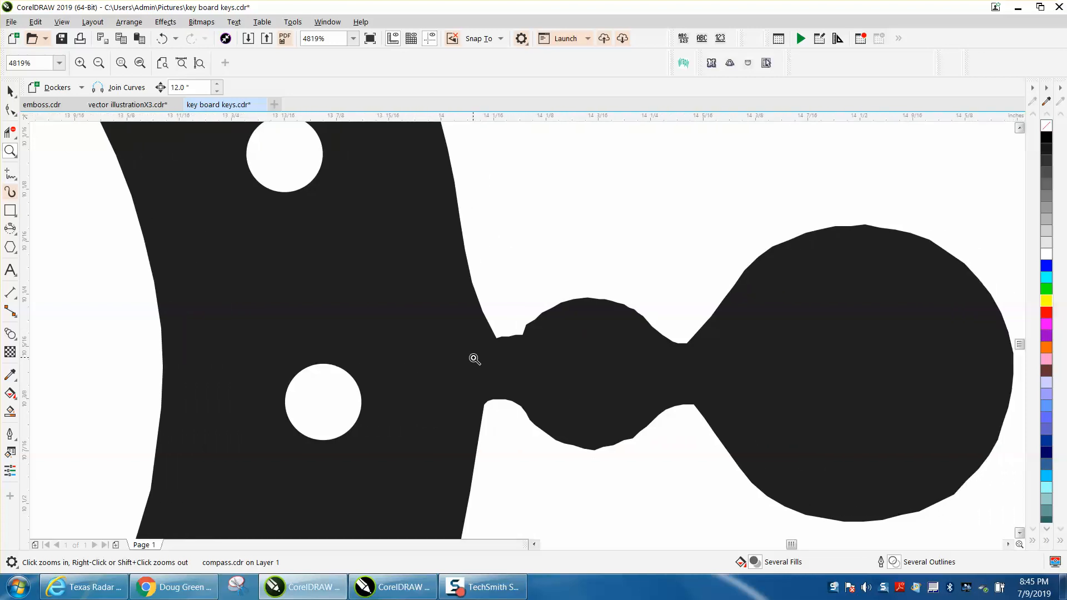
{"action": "scroll", "scroll_direction": "right", "scroll_amount": 3}
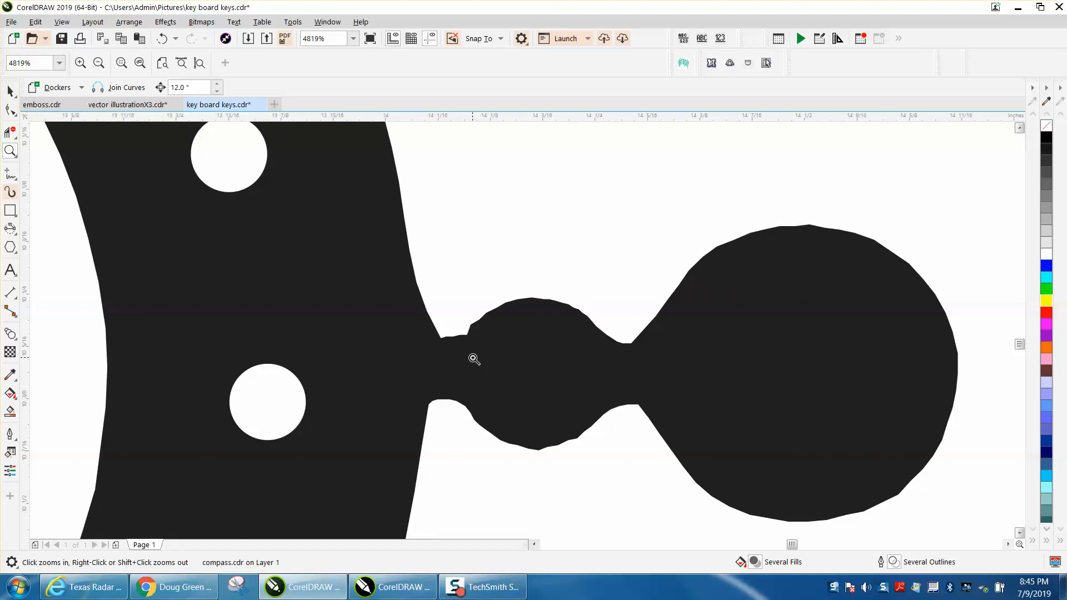
{"action": "scroll", "scroll_direction": "down", "scroll_amount": 3}
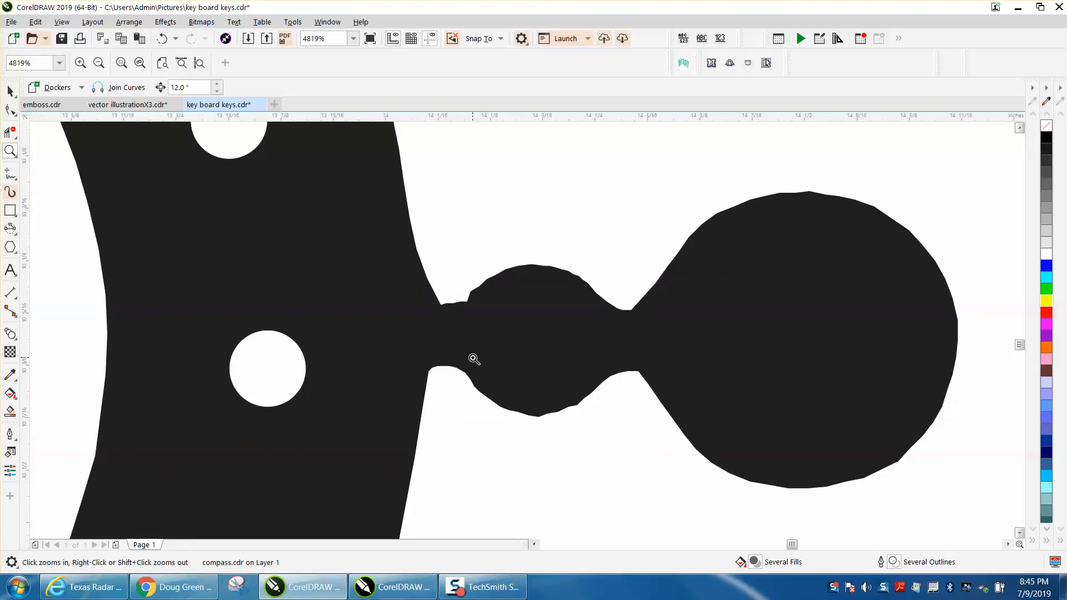
{"action": "scroll", "scroll_direction": "down", "scroll_amount": 3}
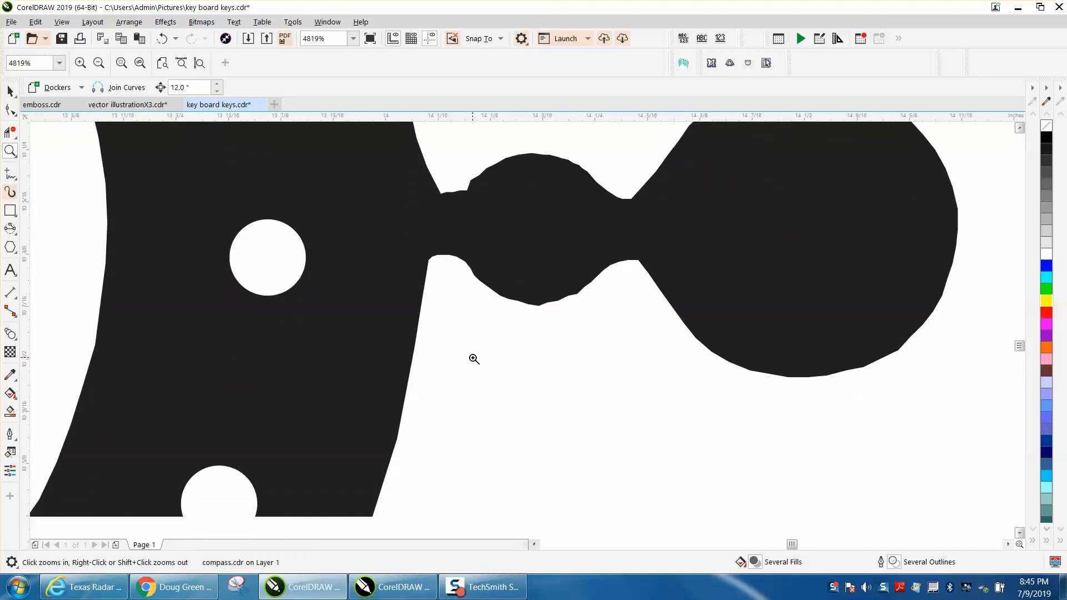
{"action": "right_click", "coordinate": [475, 359]}
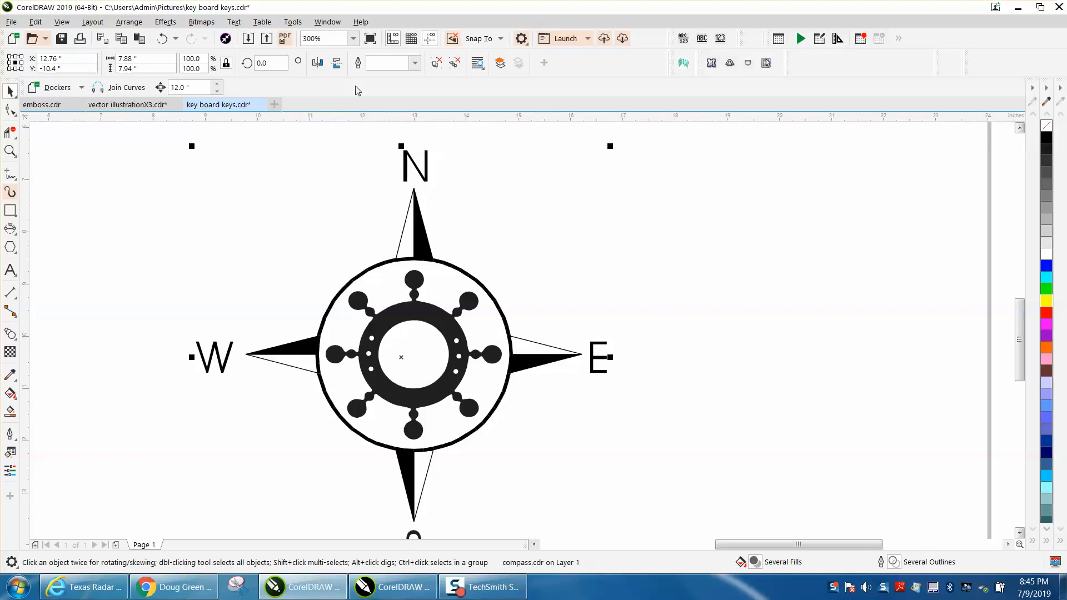
{"action": "mouse_move", "coordinate": [493, 211]}
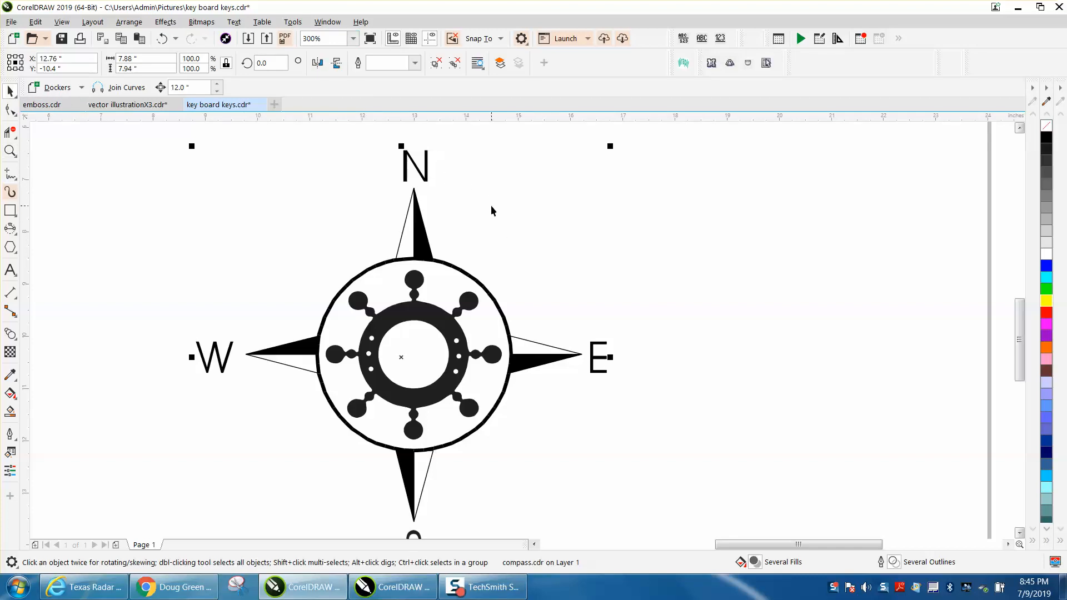
{"action": "mouse_move", "coordinate": [522, 255]}
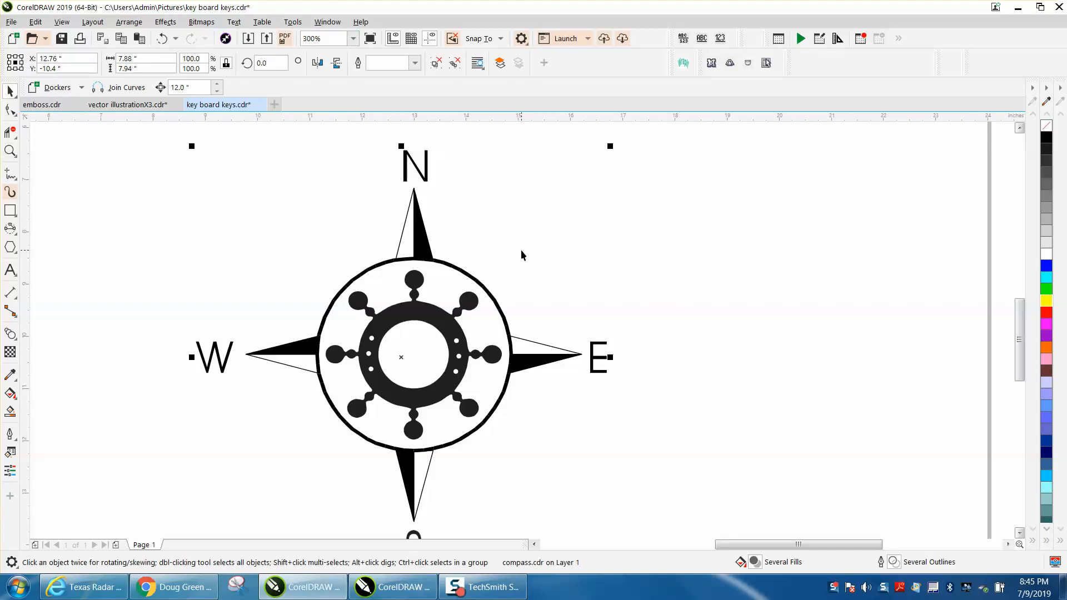